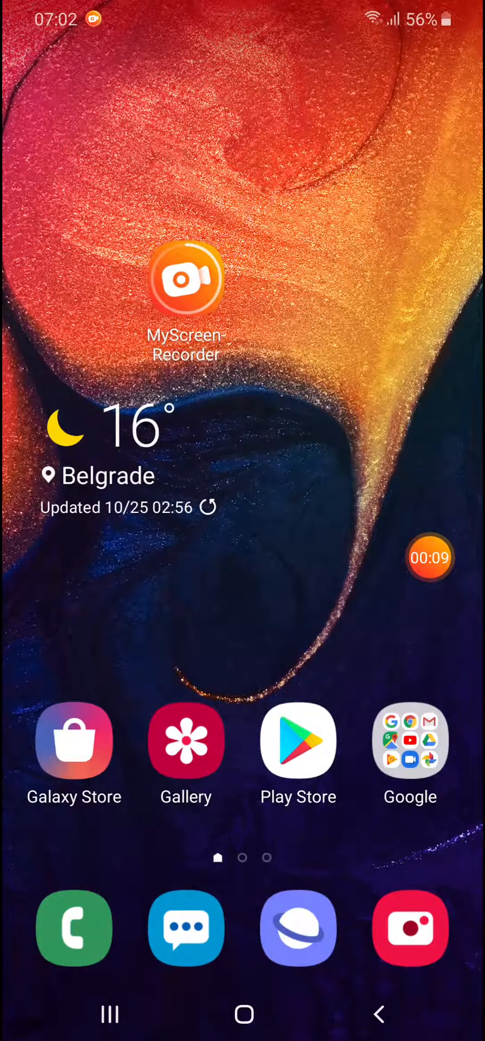
- Swipe up on the home screen to reveal the app drawer
{"action": "scroll", "scroll_direction": "up", "scroll_amount": 3}
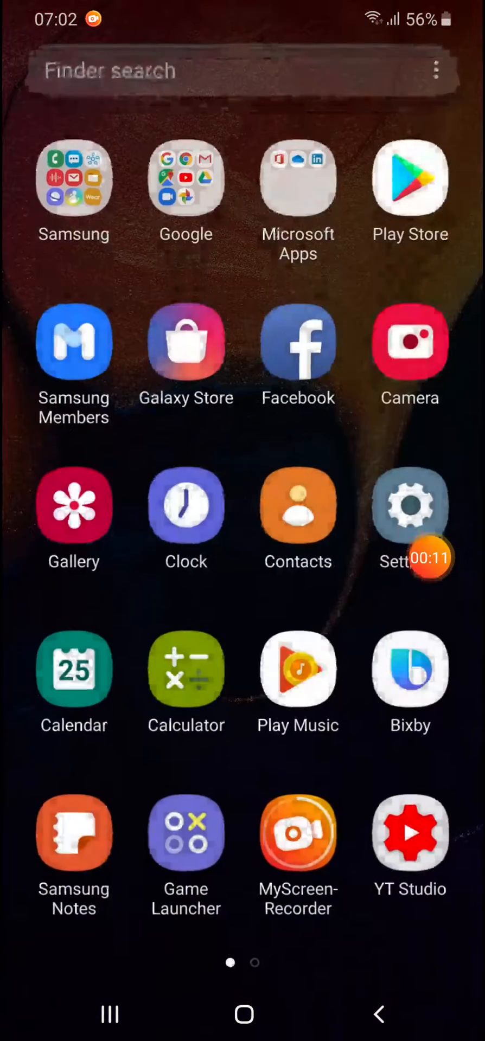
- Launch the Settings app and scroll down to General management
{"action": "left_click", "coordinate": [410, 506]}
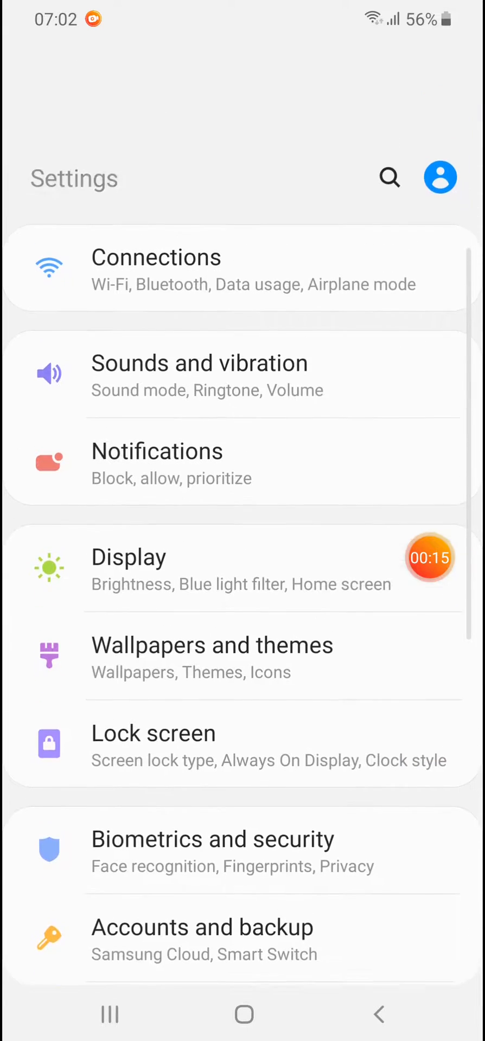
{"action": "scroll", "scroll_direction": "down", "scroll_amount": 3}
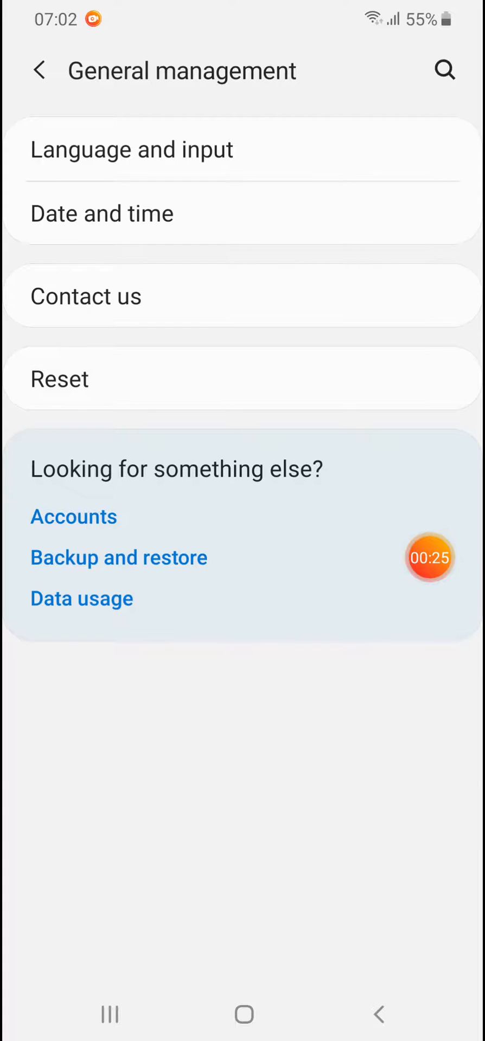
- Open Reset under General management and choose Reset network settings
{"action": "left_click", "coordinate": [242, 379]}
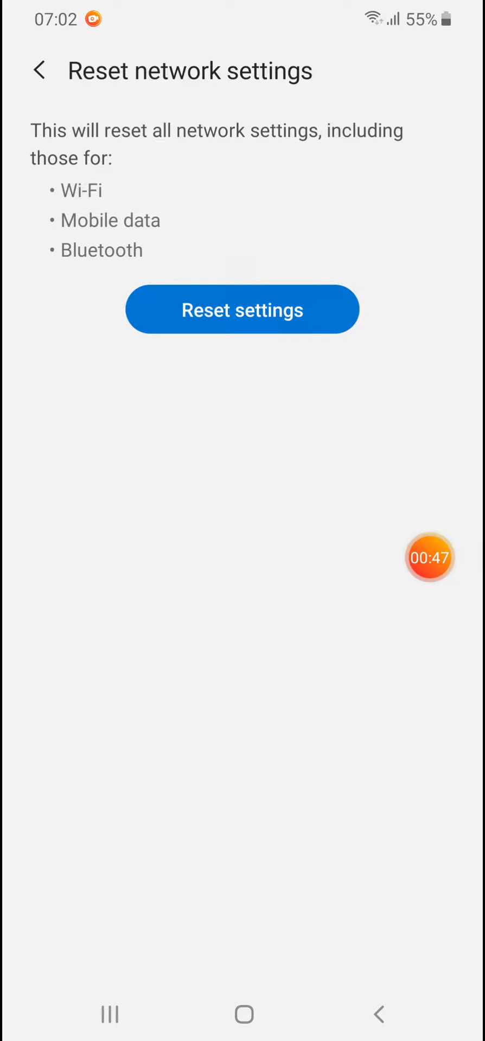
- Confirm the Wi-Fi, mobile data and Bluetooth reset, producing the 'Network settings reset.' toast
{"action": "left_click", "coordinate": [242, 309]}
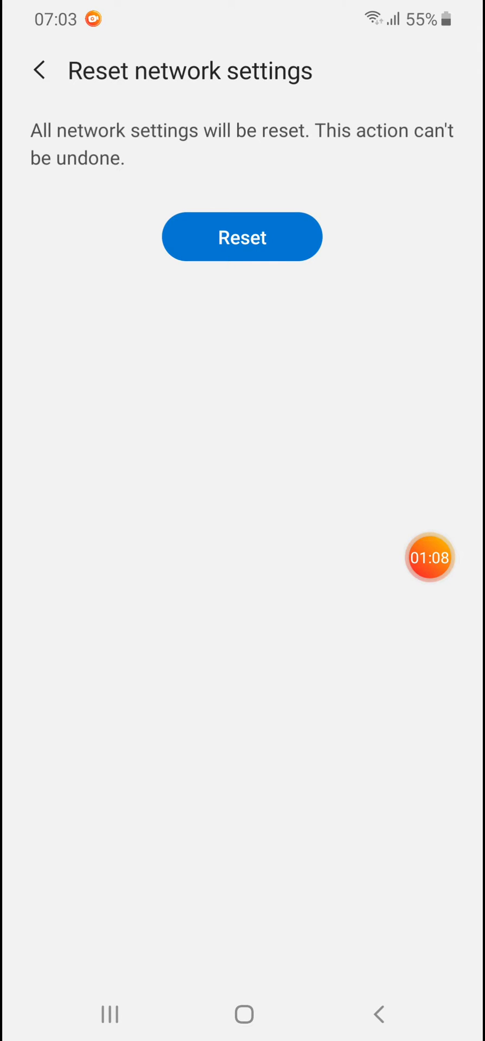
{"action": "left_click", "coordinate": [242, 236]}
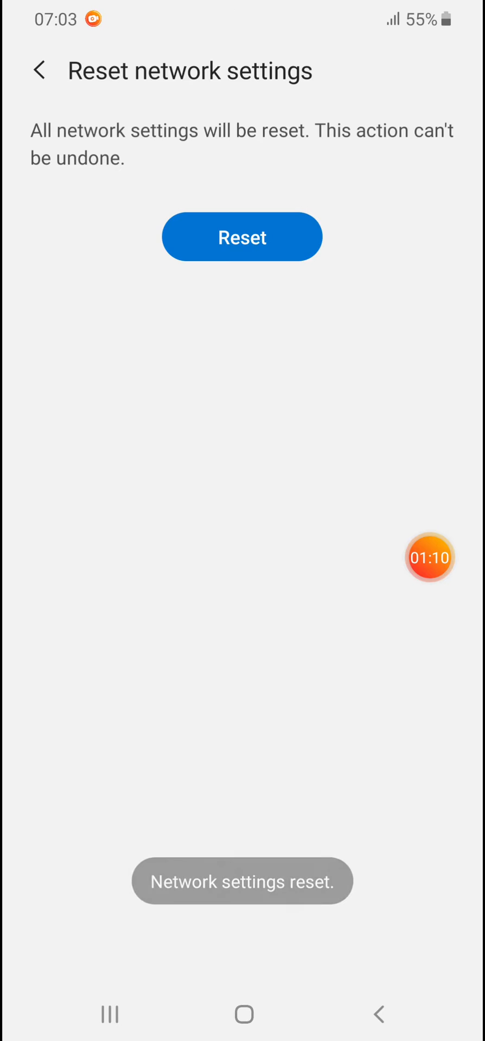